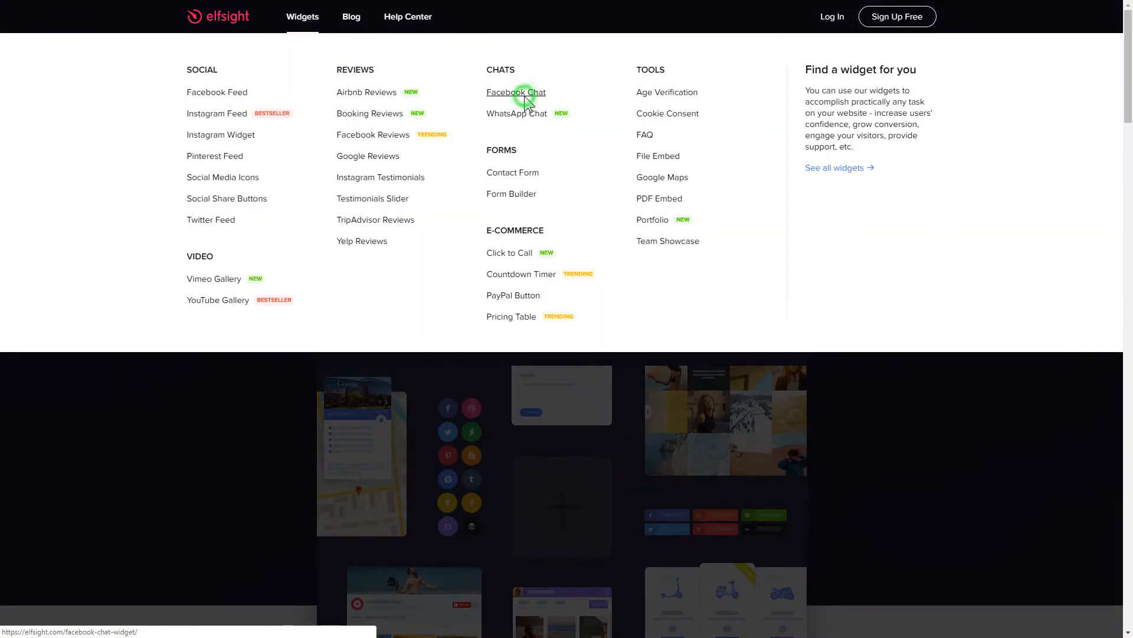
- Open the Facebook Chat widget page, start a new widget, and browse the Sale template
click(516, 92)
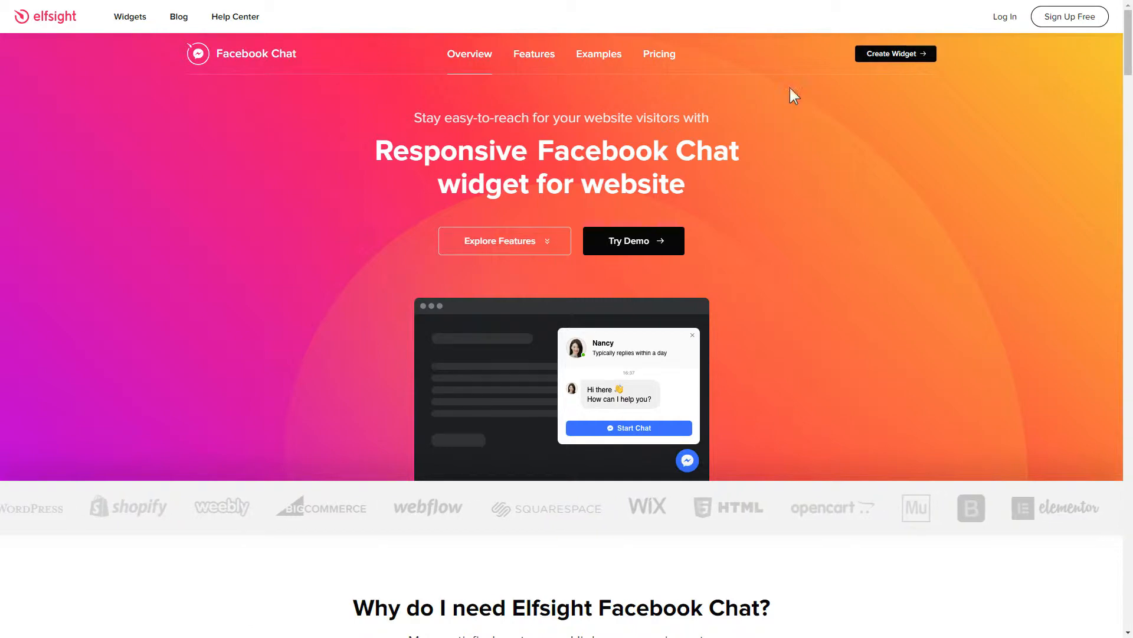
click(895, 54)
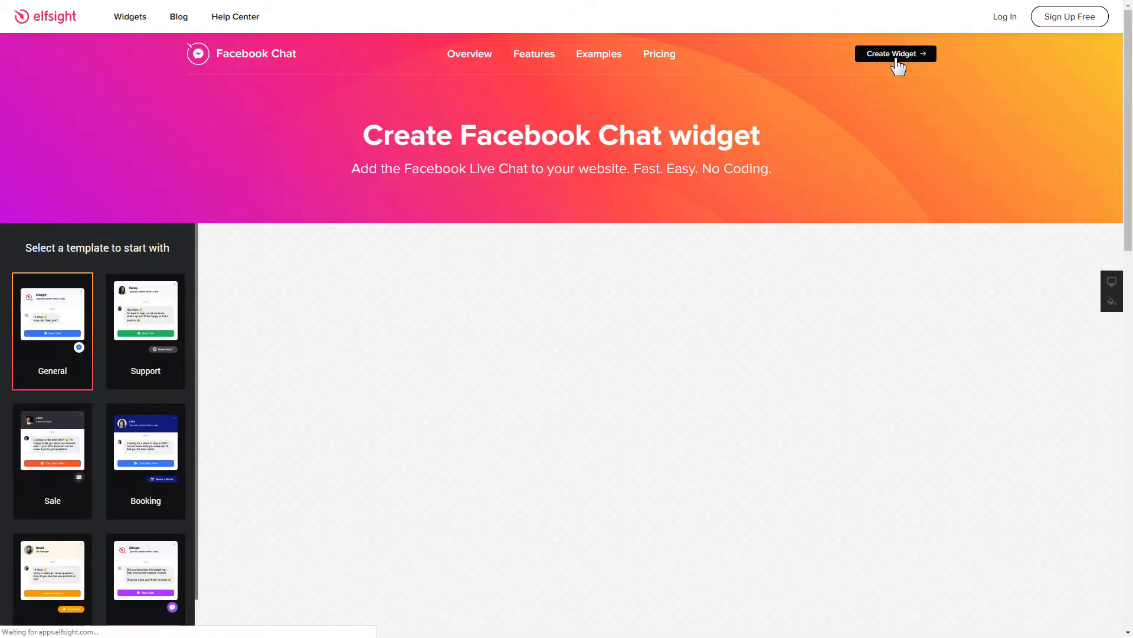
scroll(down, 3)
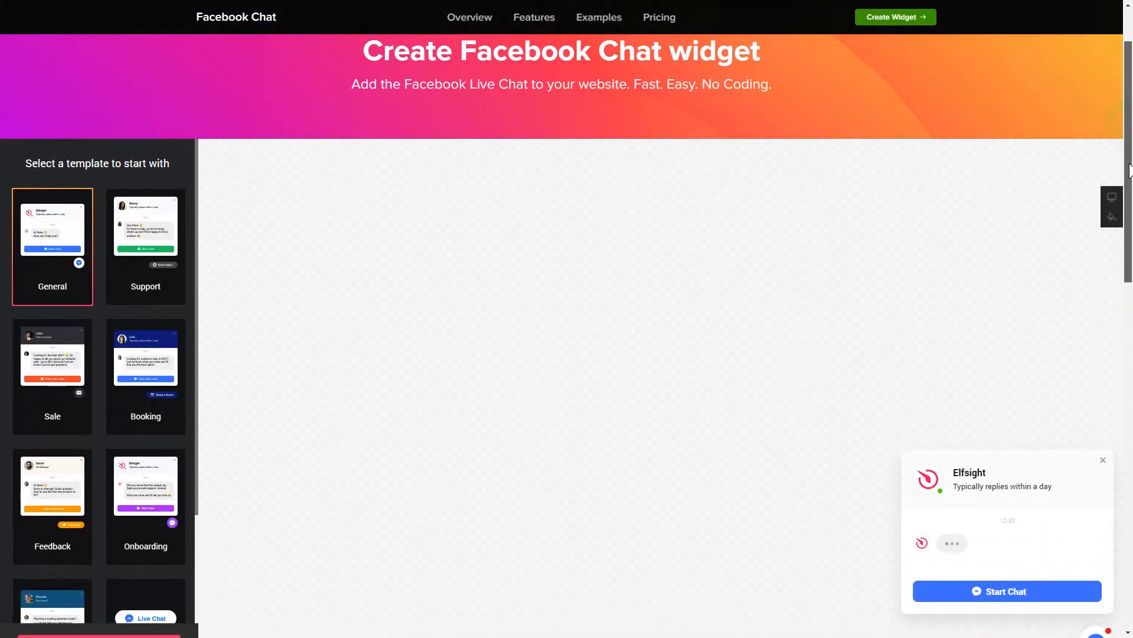
scroll(down, 3)
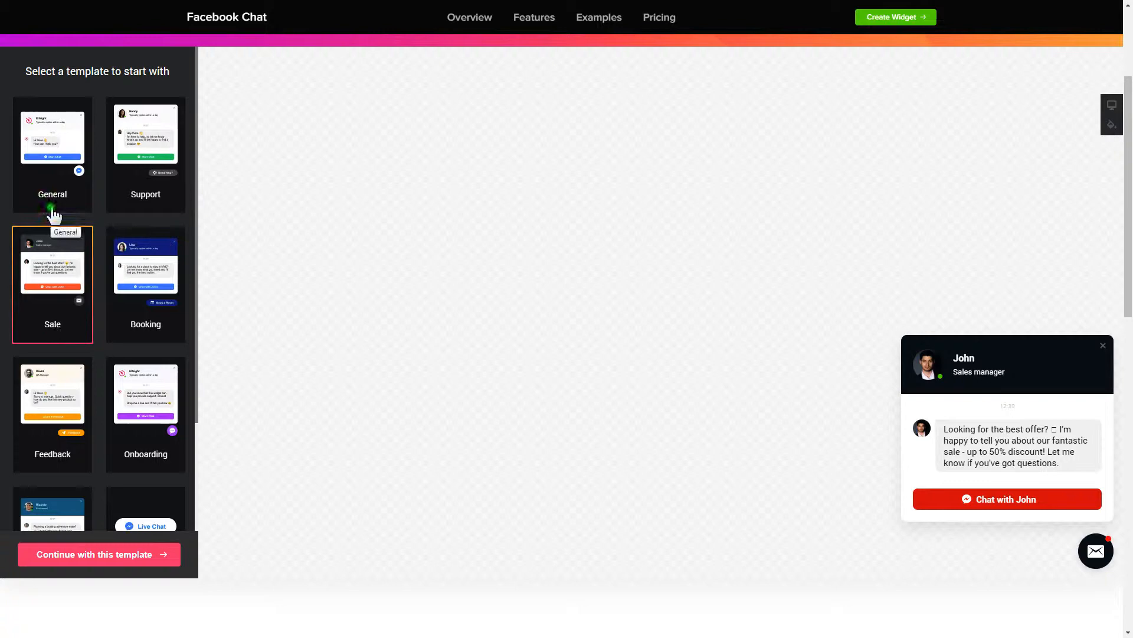
- Choose the General chat template and continue into the widget editor
click(52, 155)
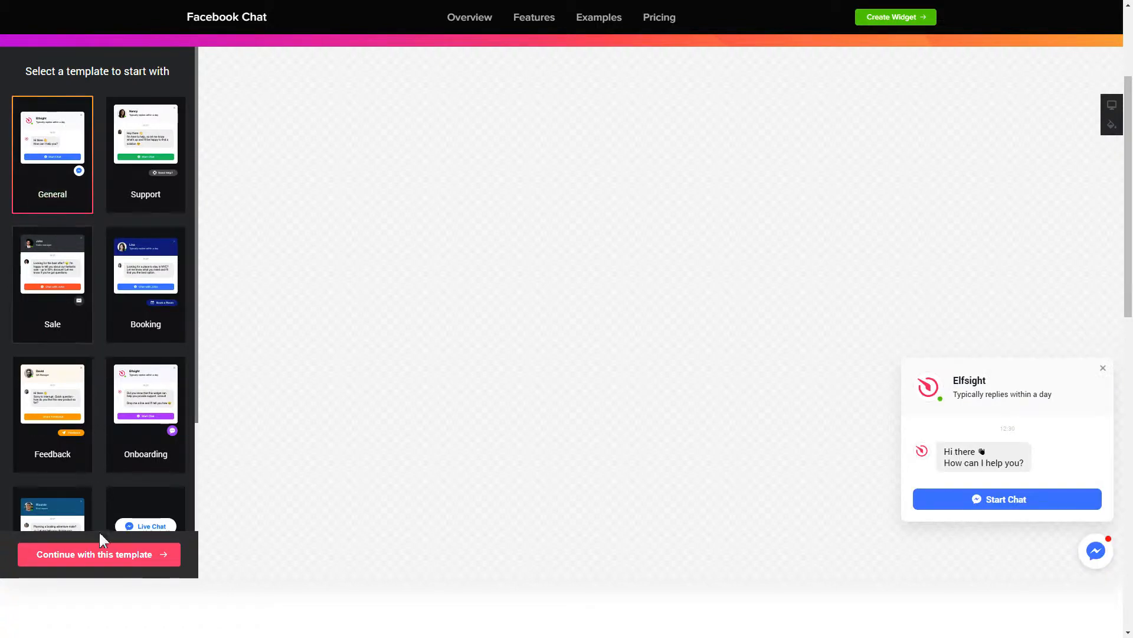
click(99, 554)
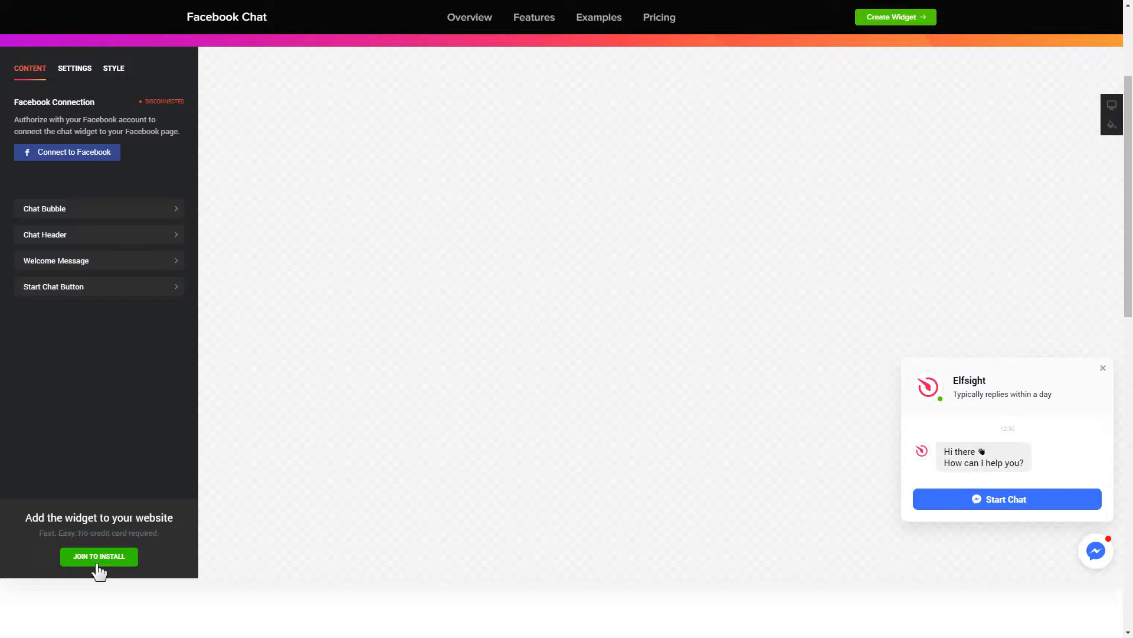
mouse_move(77, 168)
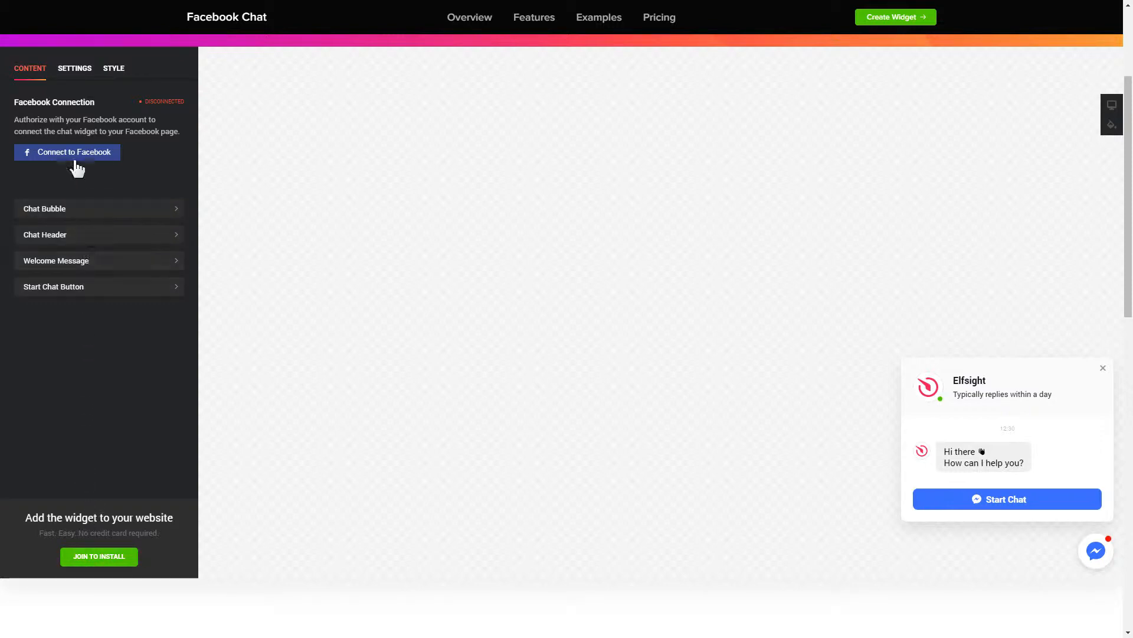
- Log in through the Facebook popup and grant the widget access to the Elfsight page
click(67, 152)
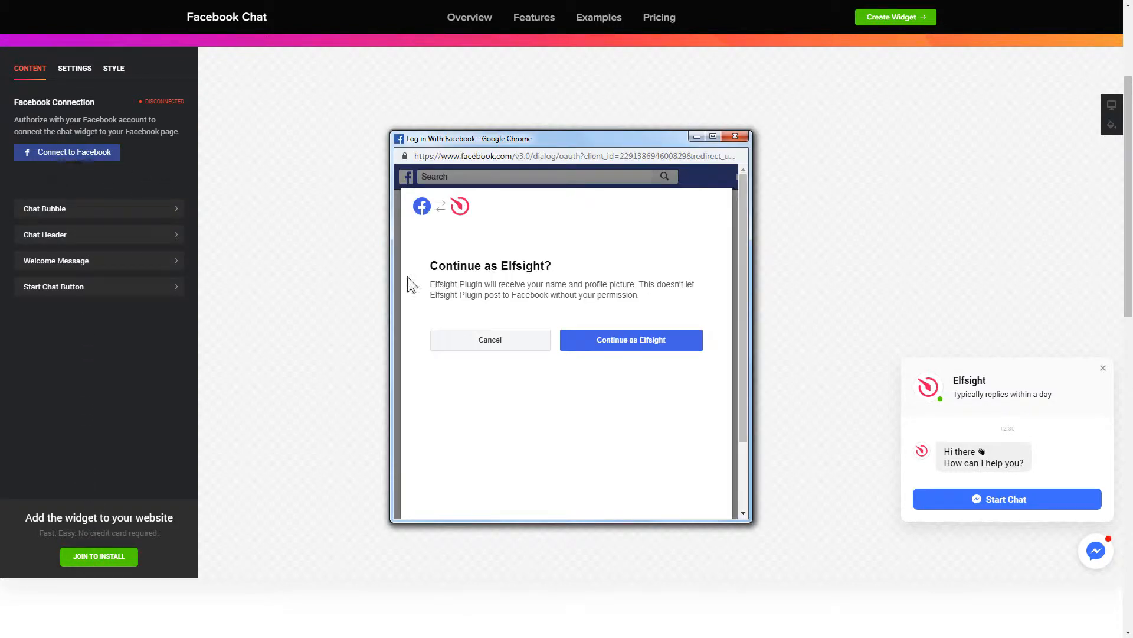
click(630, 340)
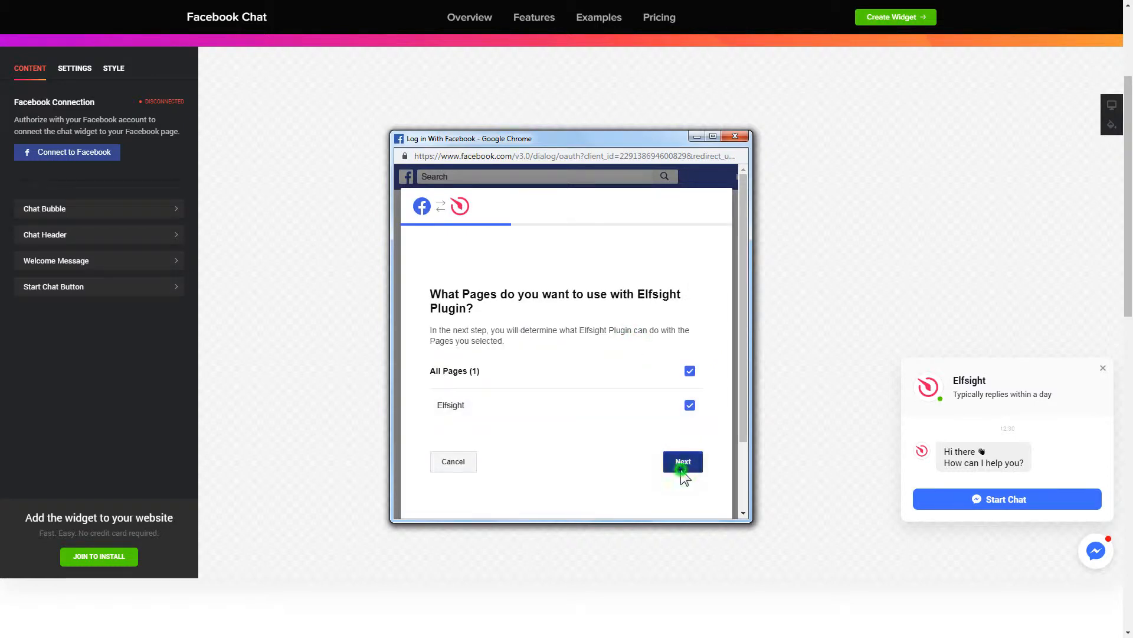
click(682, 461)
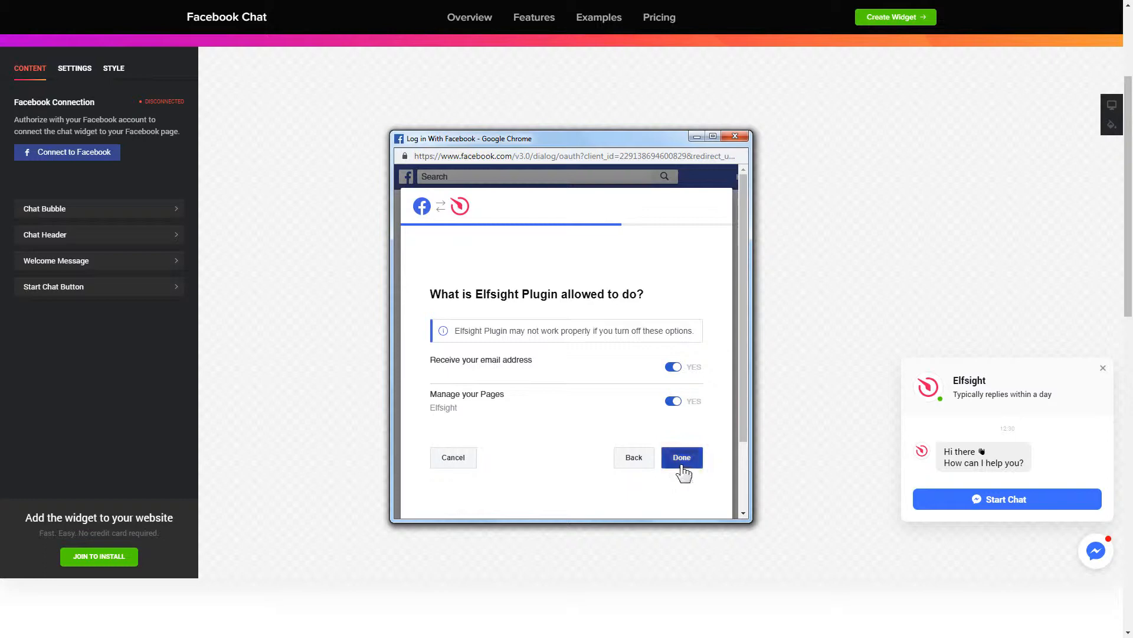
click(680, 457)
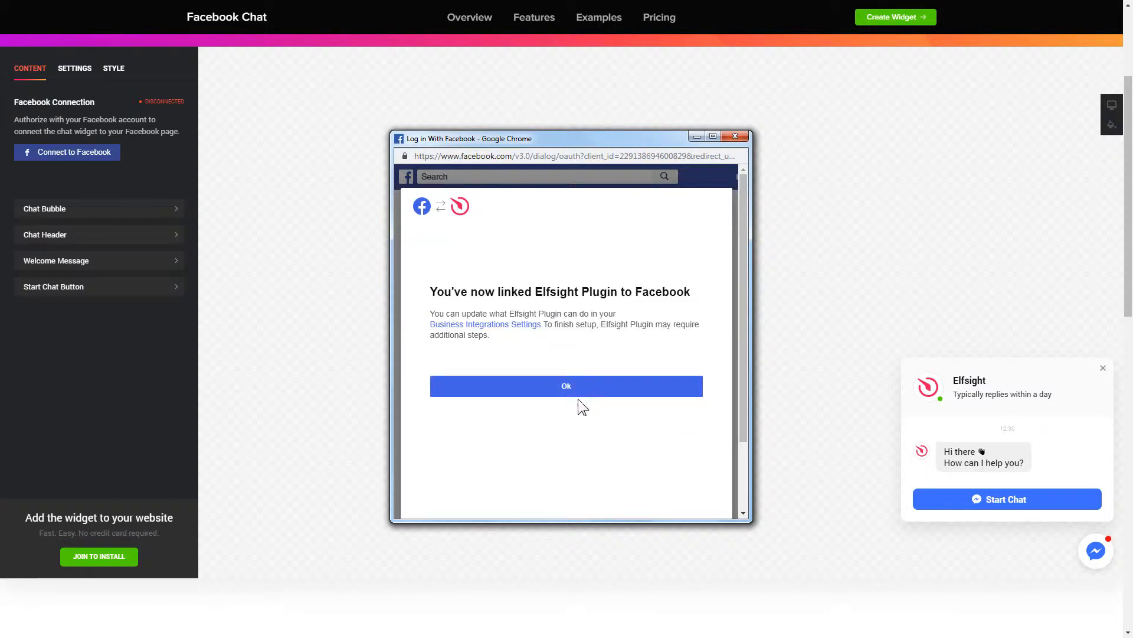
click(566, 385)
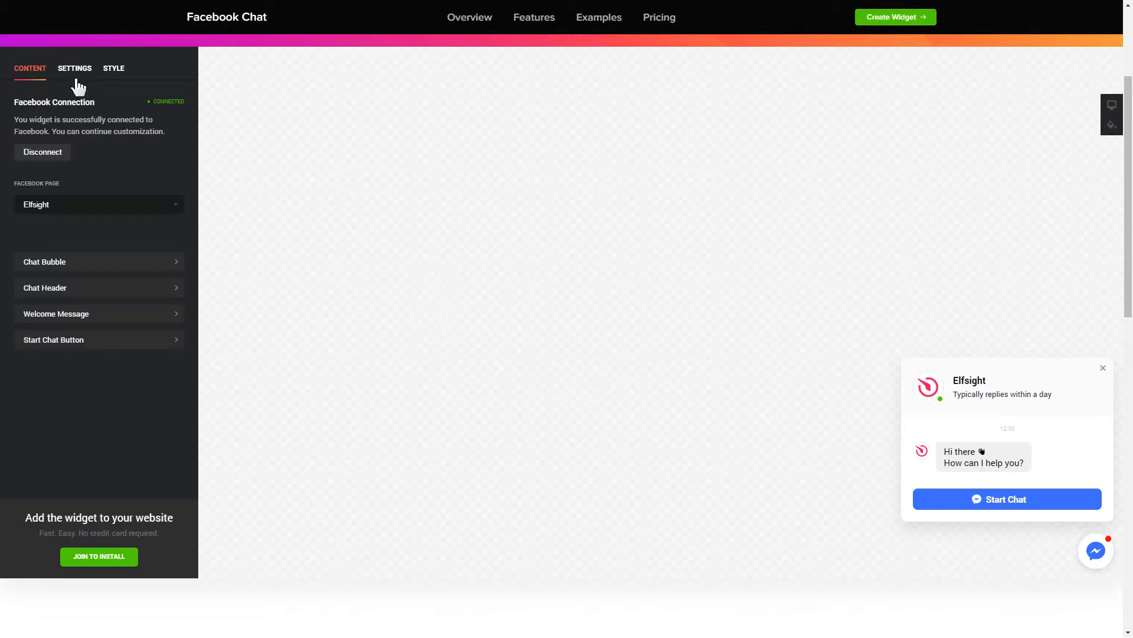
click(74, 67)
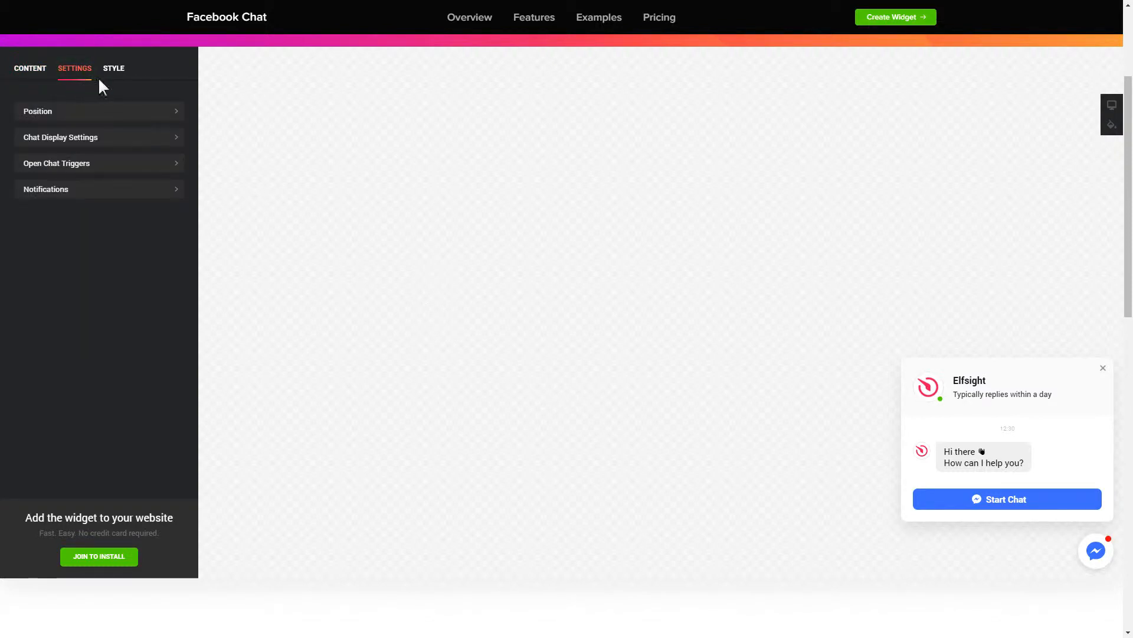
click(114, 68)
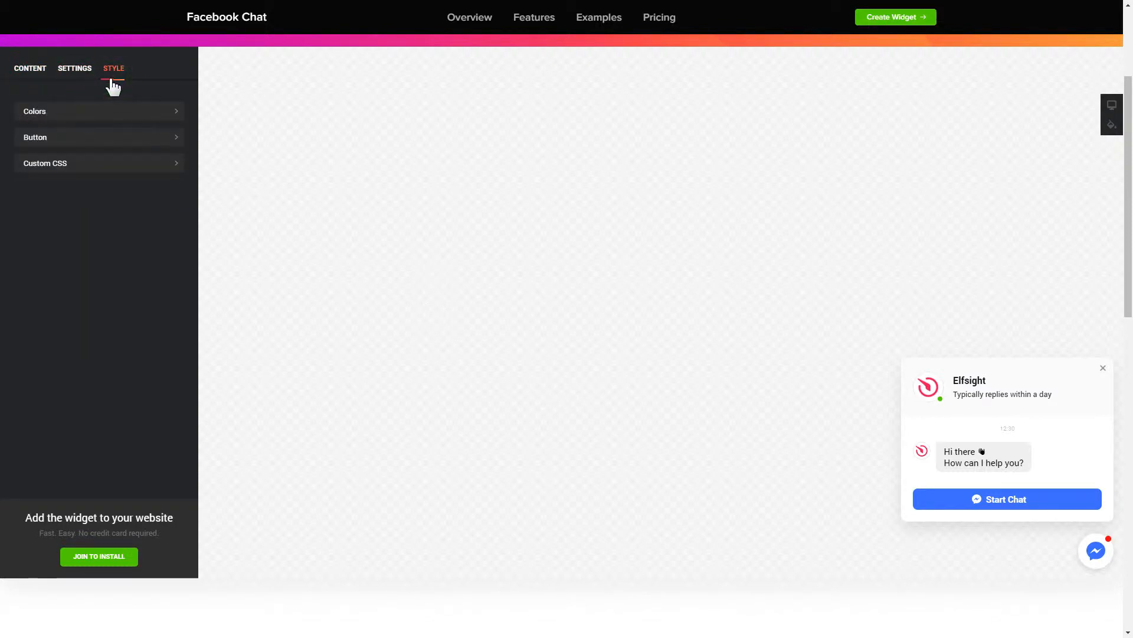
click(30, 68)
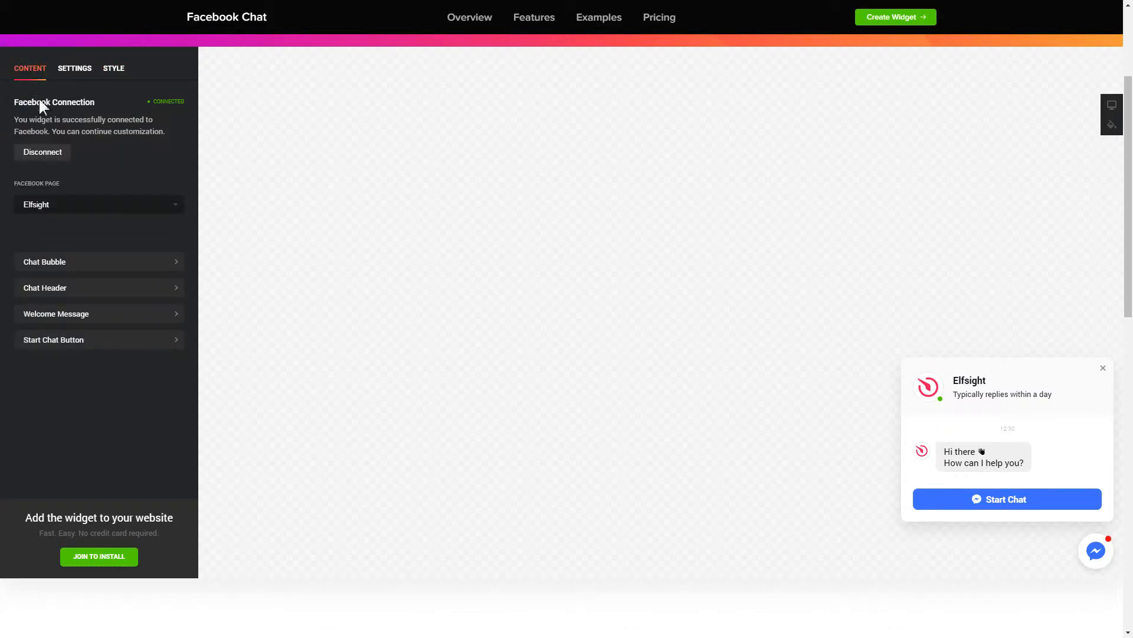
click(99, 556)
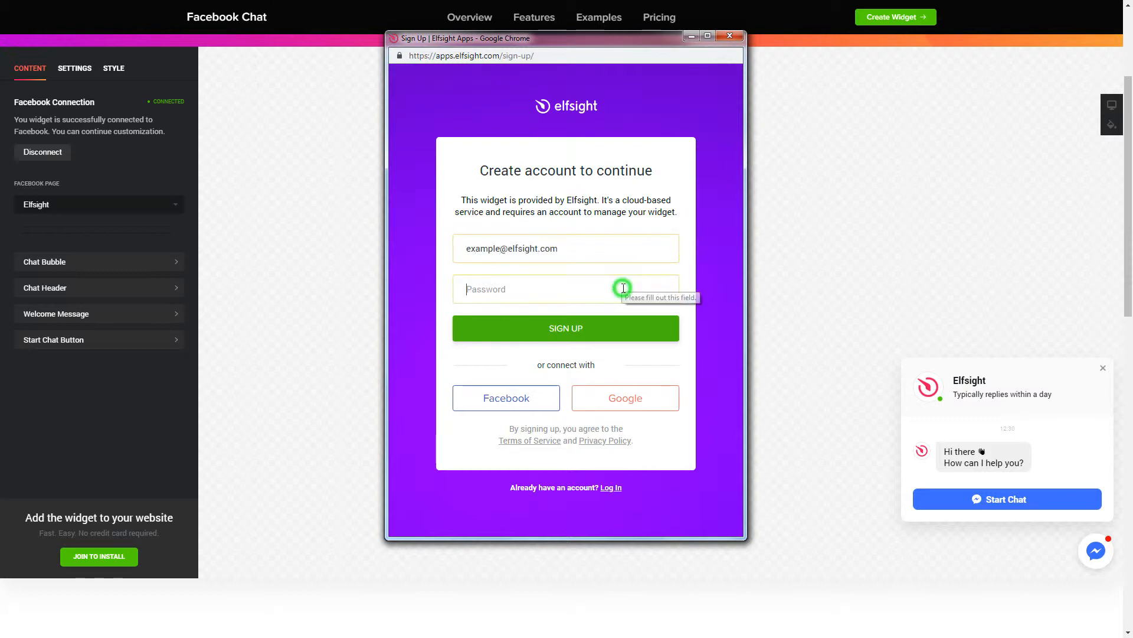
- Enter the account password to sign up, then save the Facebook Chat widget
text(password)
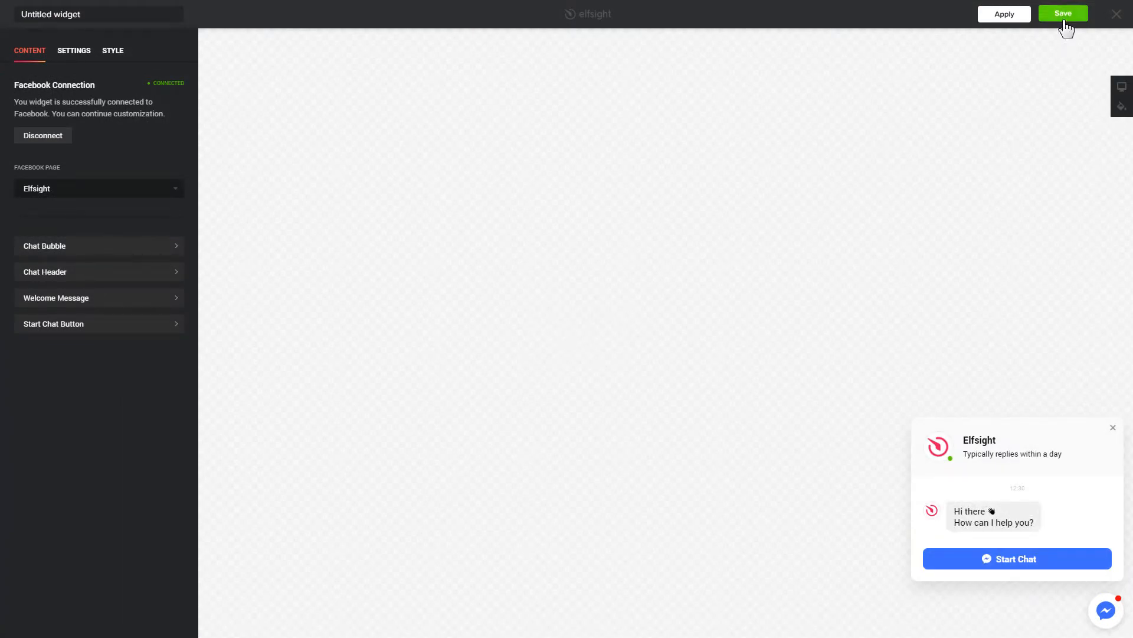
click(1062, 13)
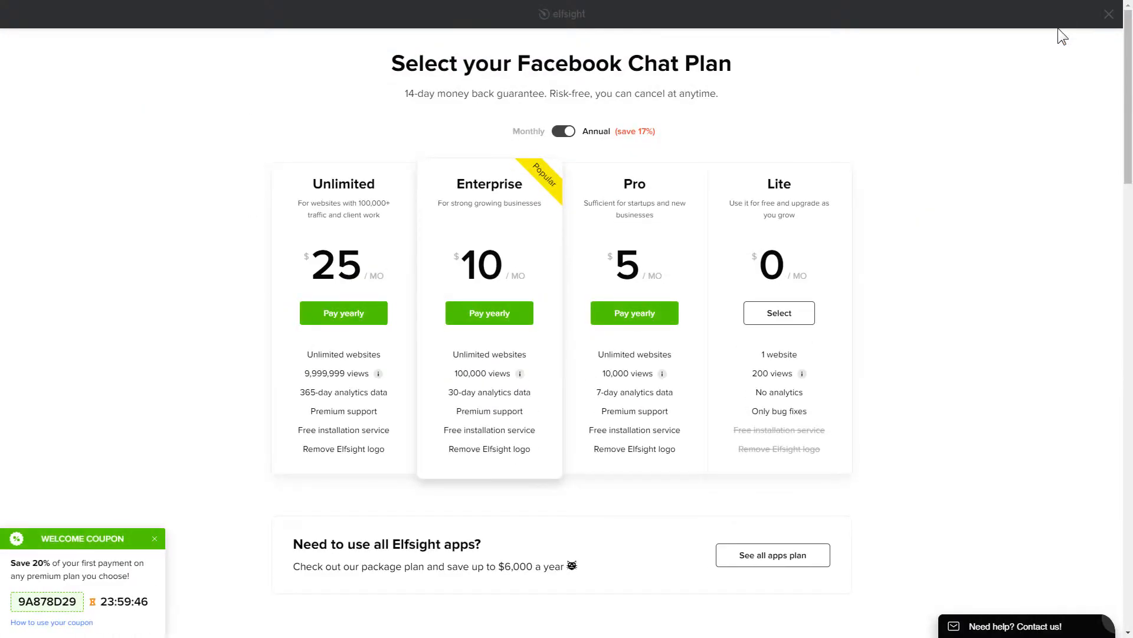
mouse_move(532, 233)
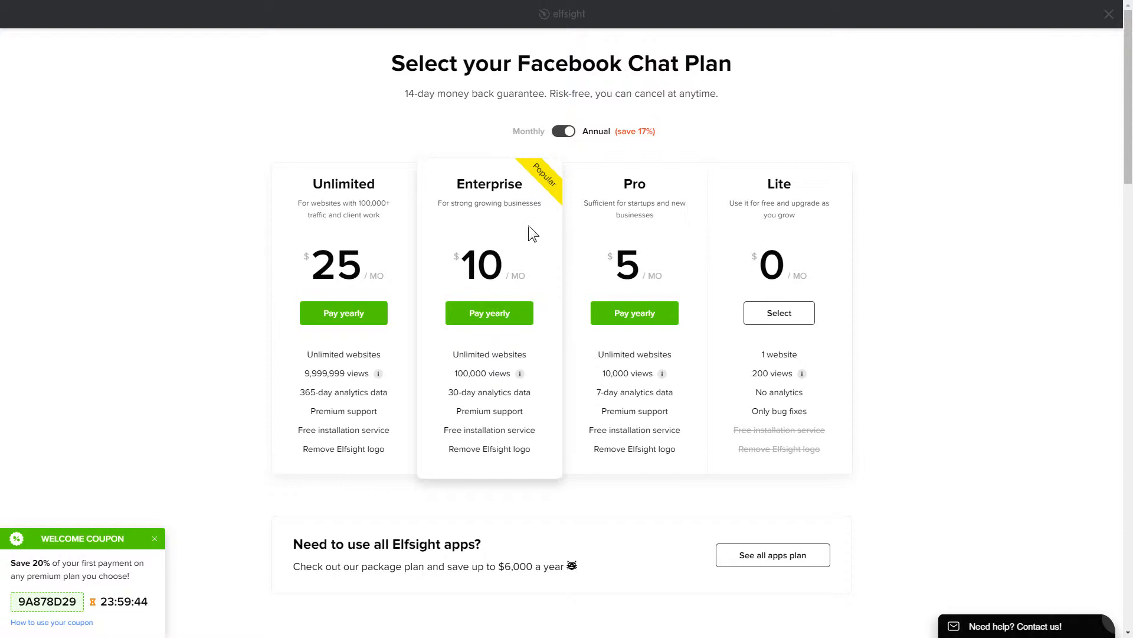
mouse_move(165, 483)
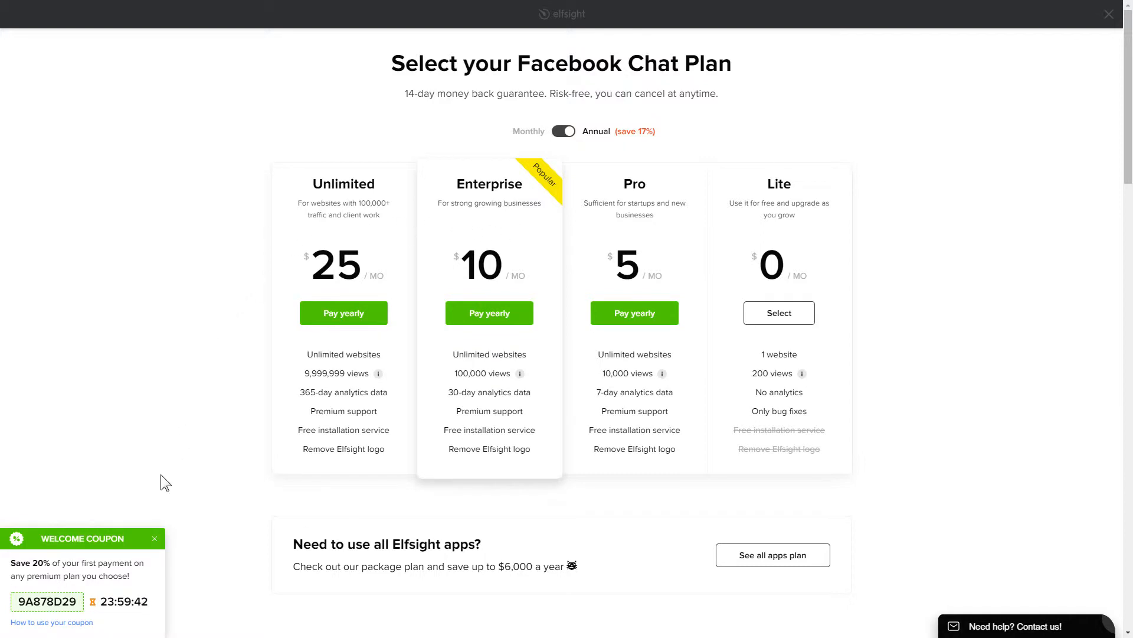
mouse_move(141, 543)
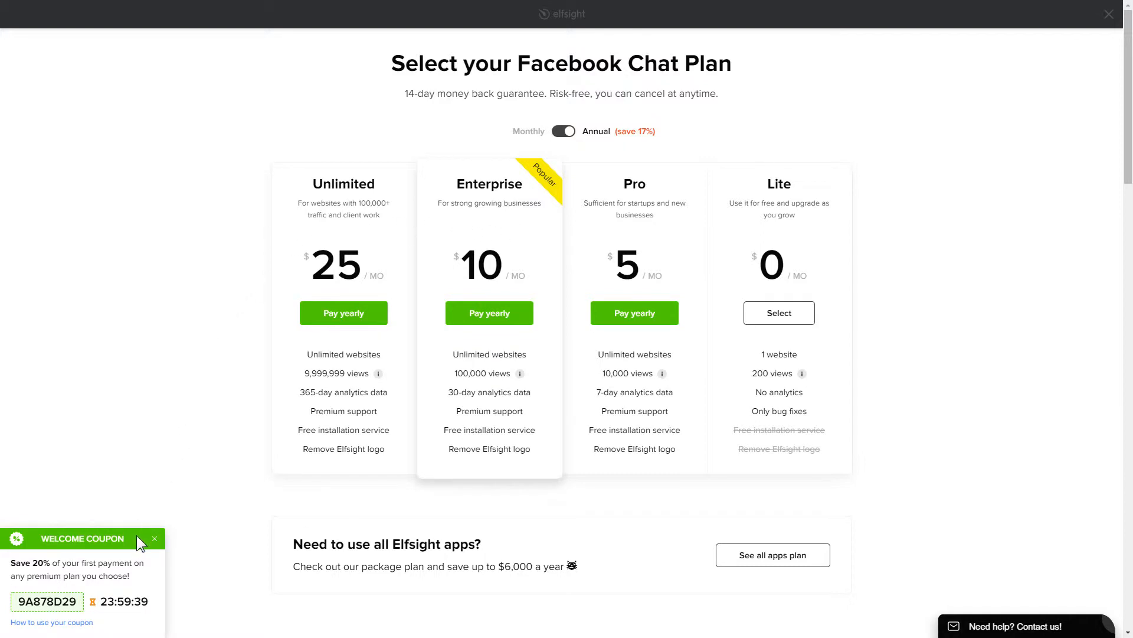
mouse_move(775, 331)
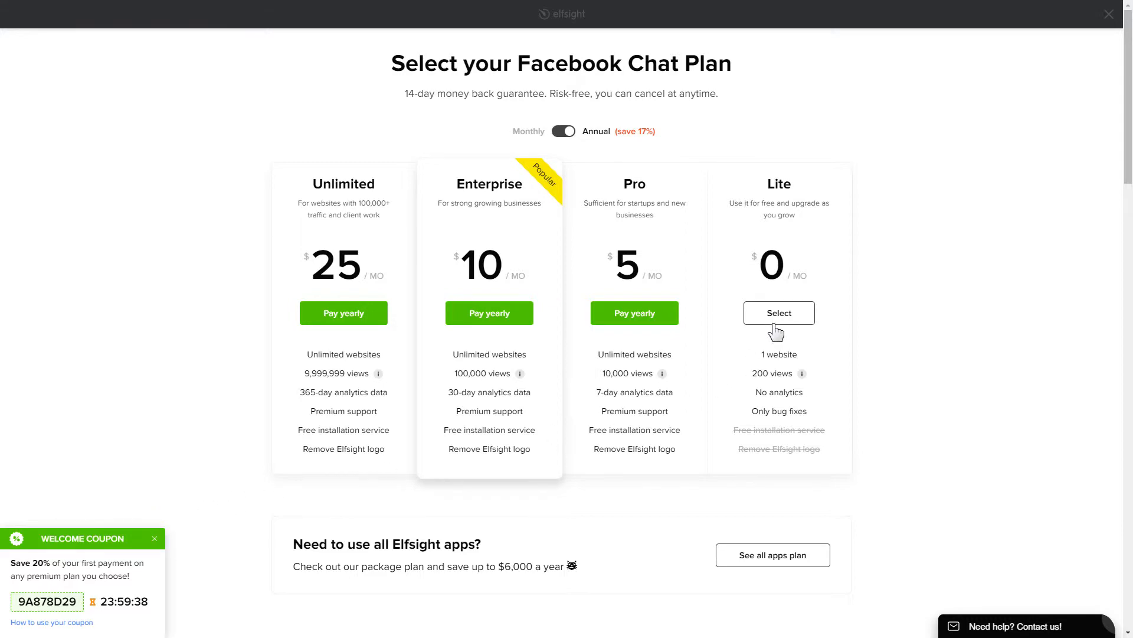
- Select the free Lite plan for the Facebook Chat widget
click(779, 312)
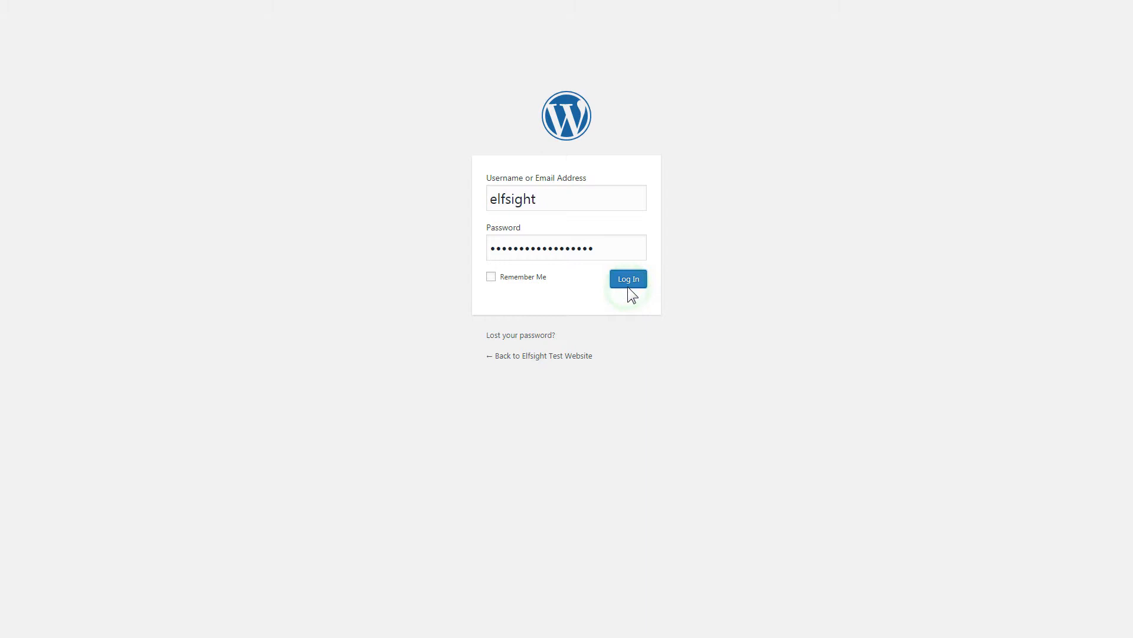
- Log in to WordPress admin and open the Homepage page from Pages
click(627, 278)
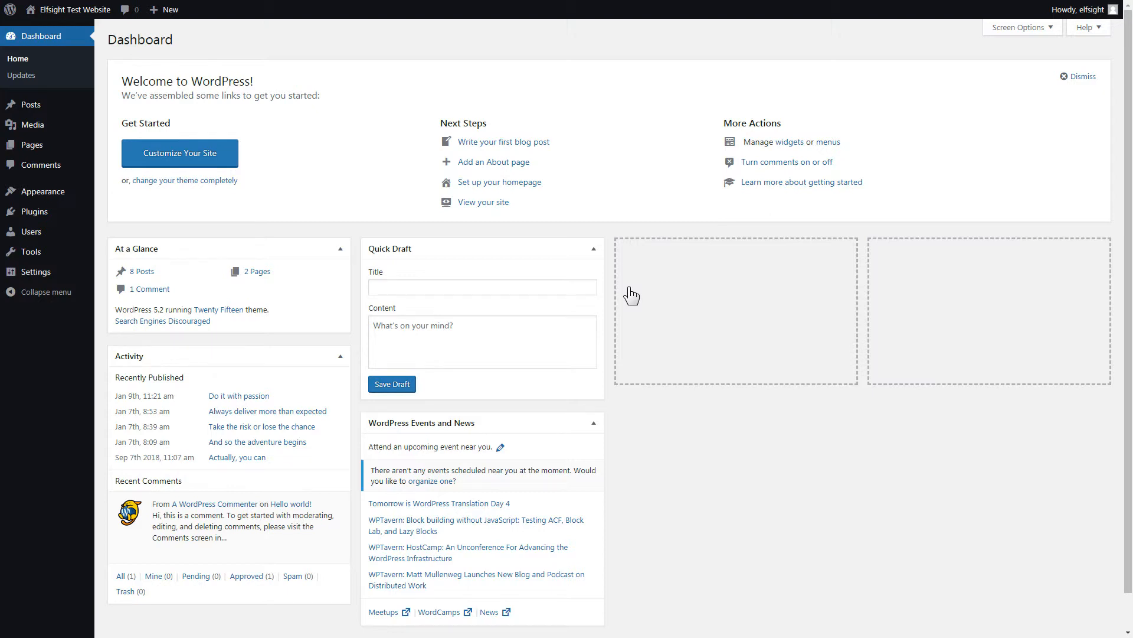
mouse_move(63, 165)
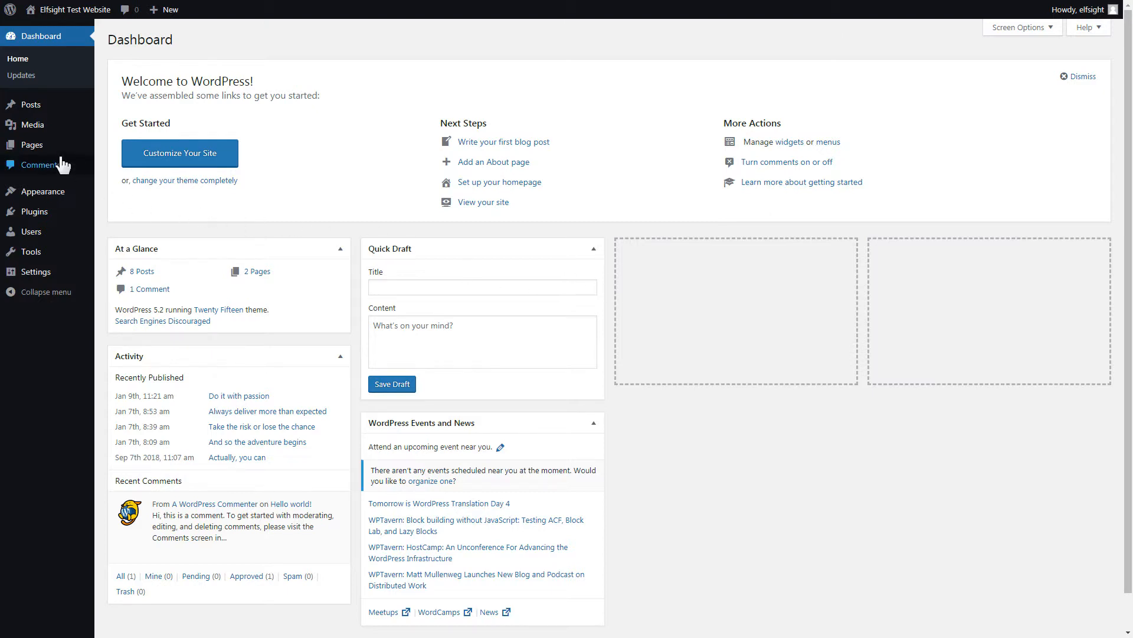
click(32, 145)
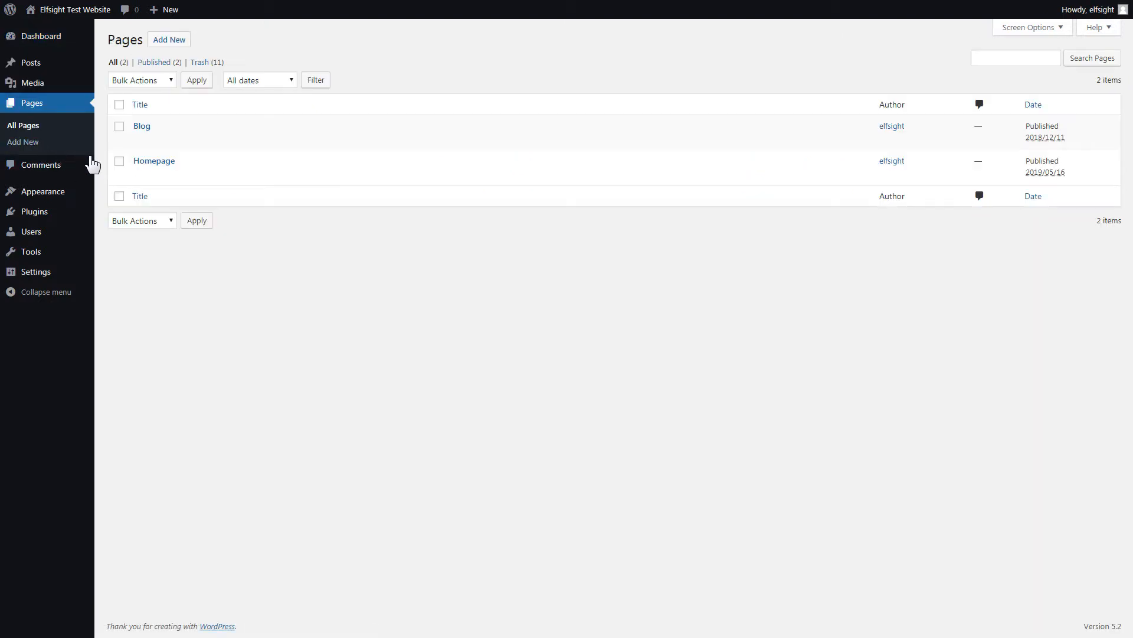
click(154, 161)
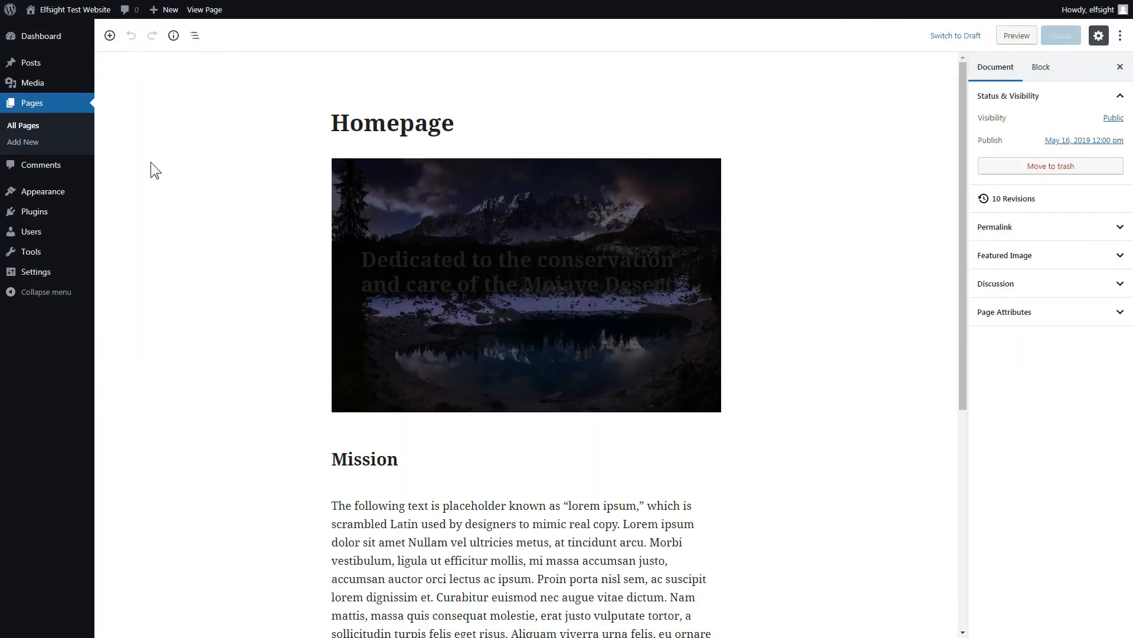
- Paste the Elfsight embed code into a new Custom HTML block and update the homepage
scroll(down, 3)
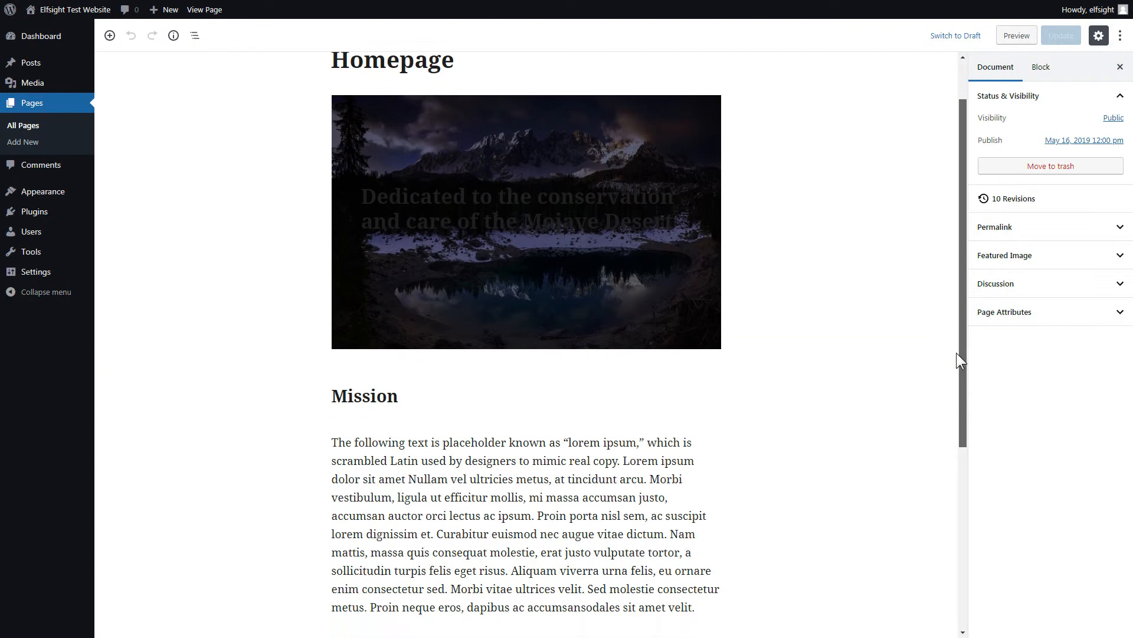
scroll(down, 3)
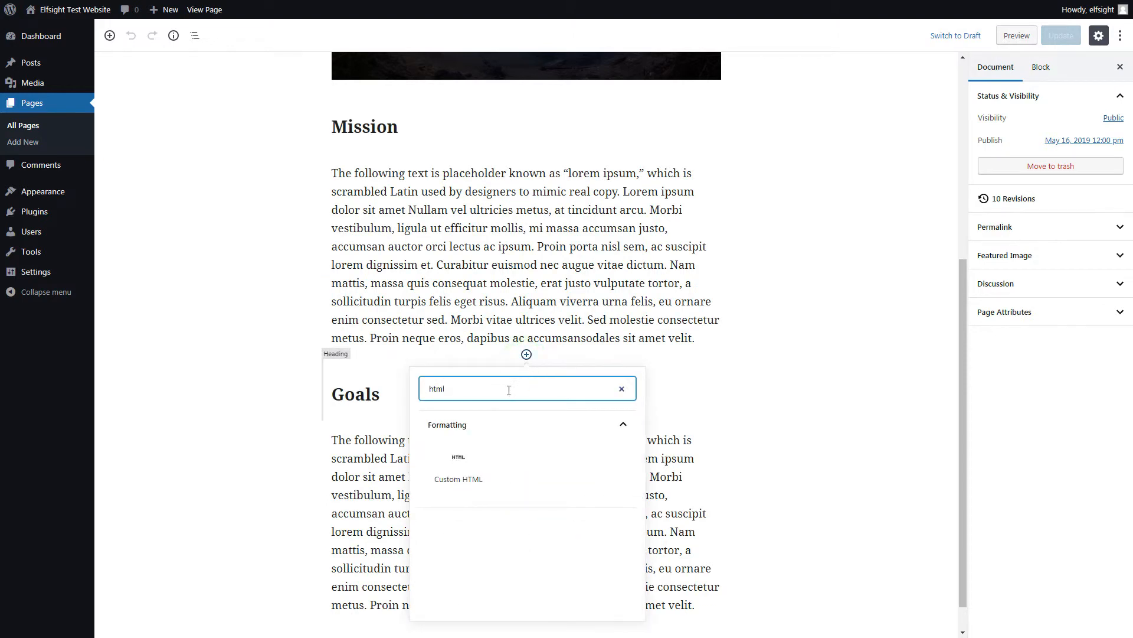
click(458, 479)
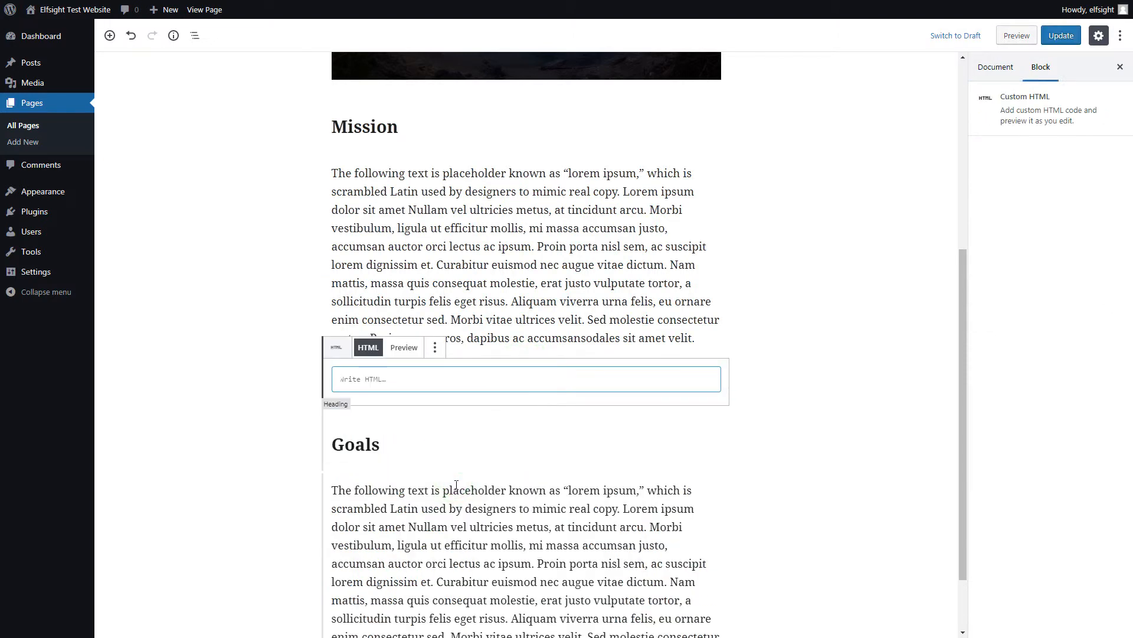
right_click(463, 387)
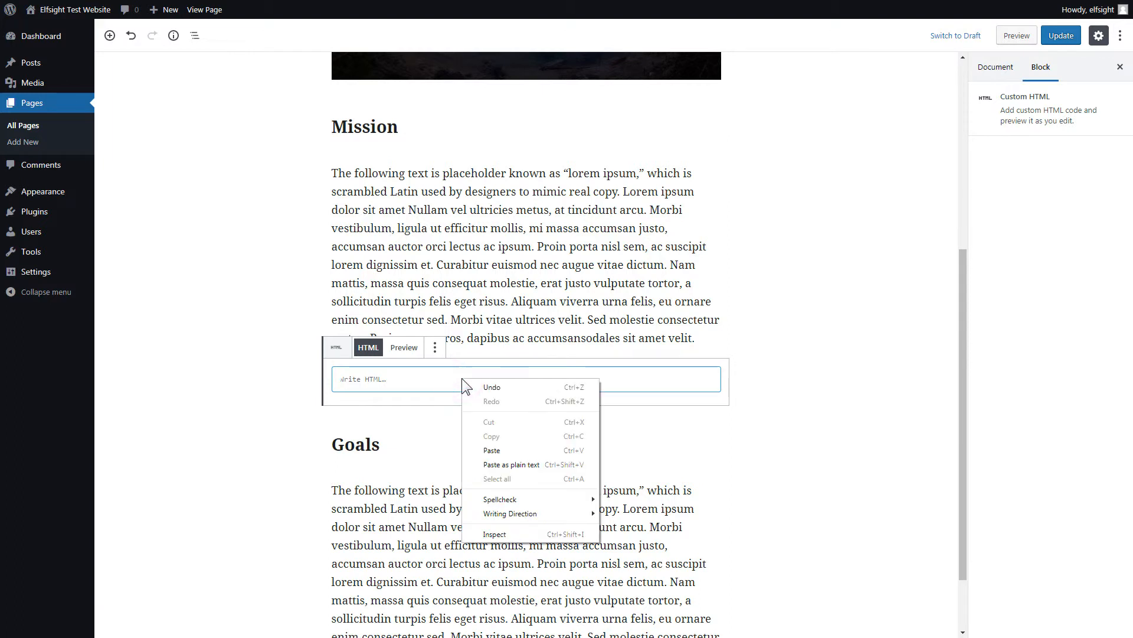
click(492, 450)
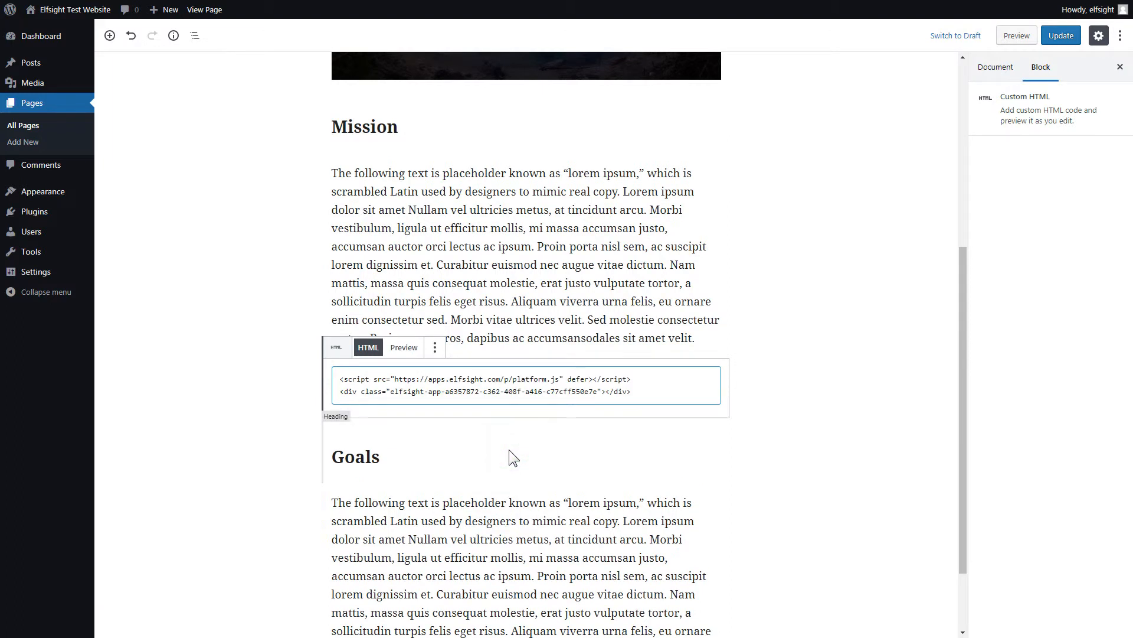
click(1060, 34)
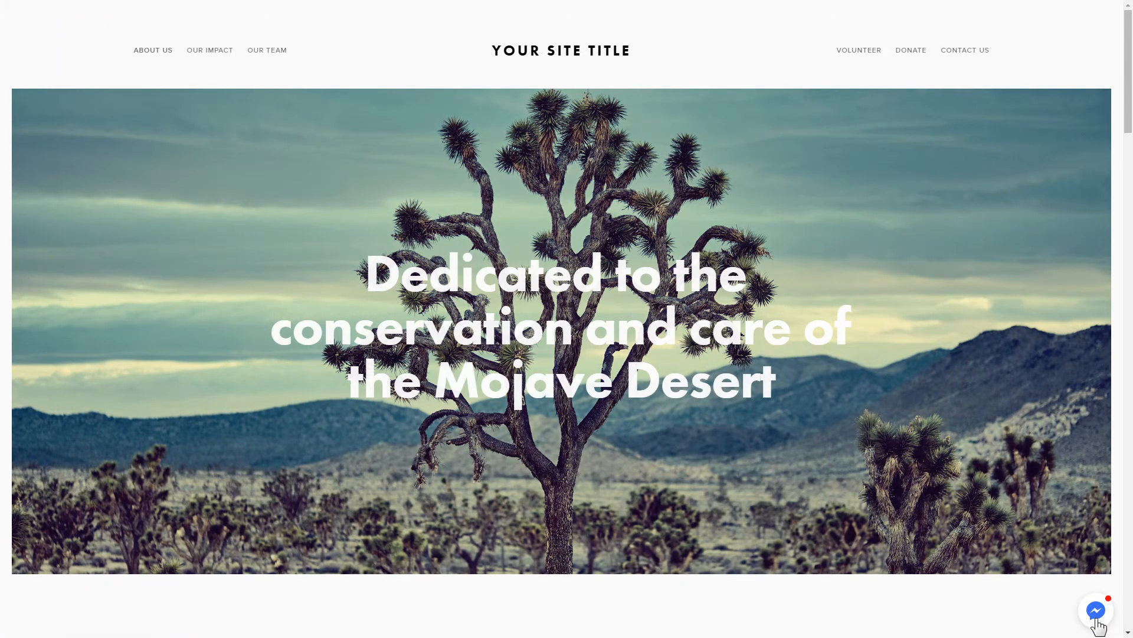
- Open the Messenger chat bubble on the live homepage to show Elfsight's greeting
click(1095, 610)
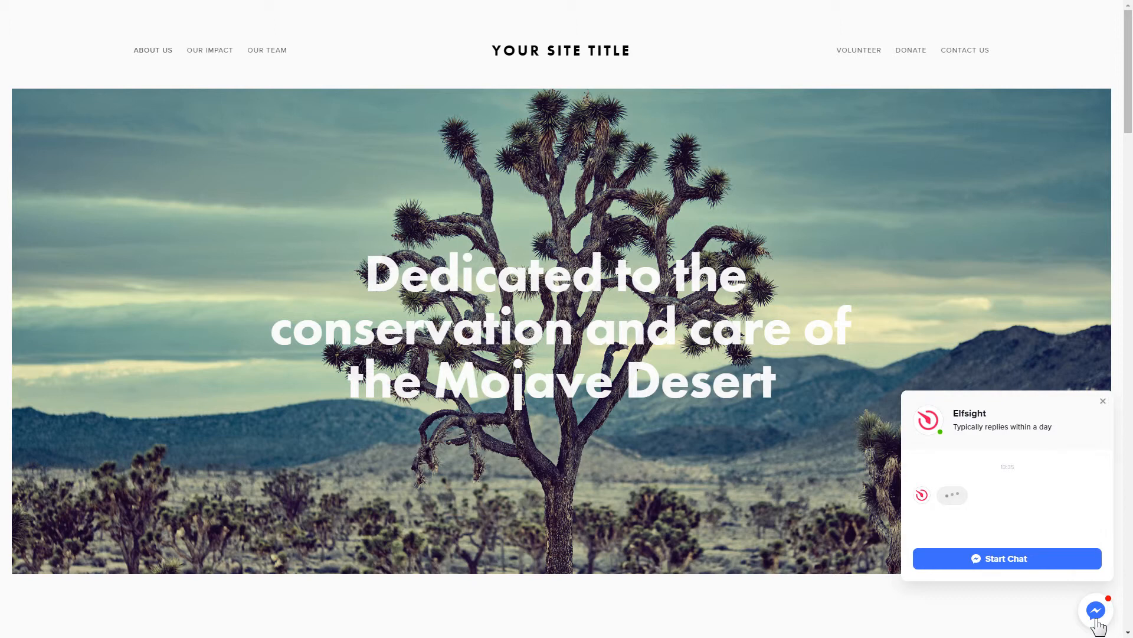